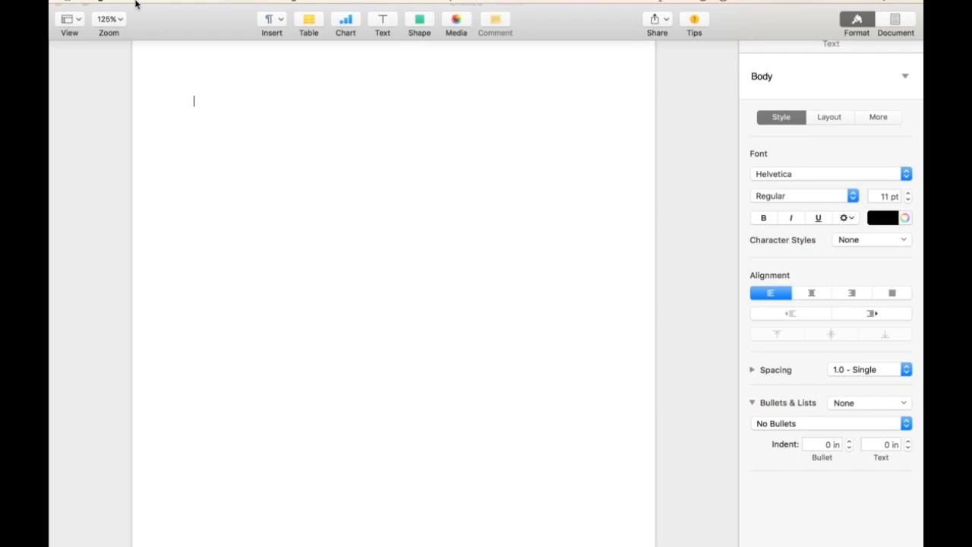
- Open Pages' Insert menu to start a new MathType equation
click(197, 7)
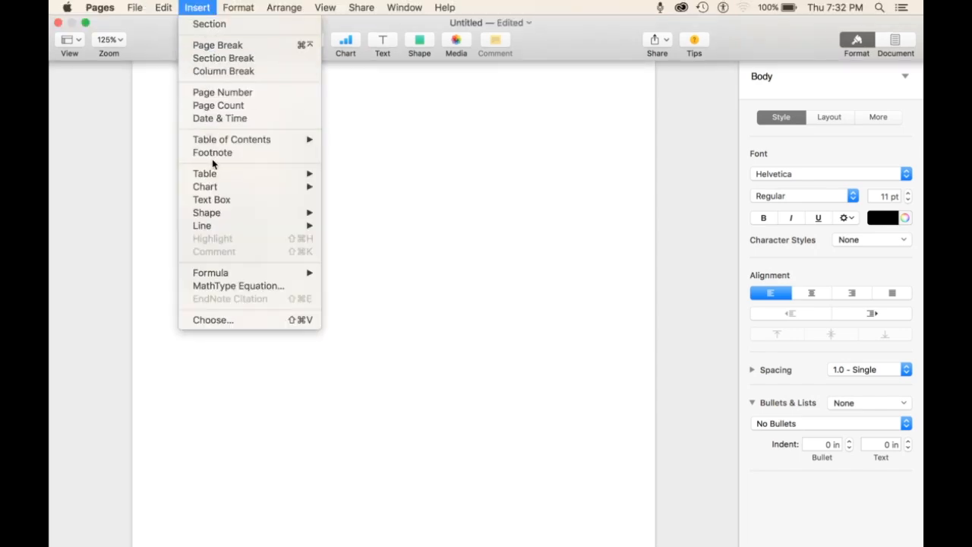
mouse_move(237, 285)
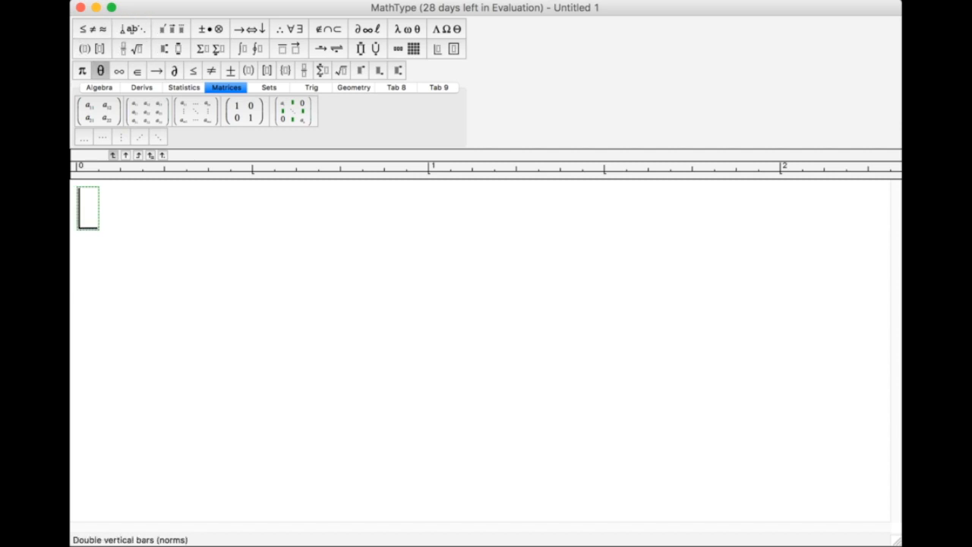
click(99, 86)
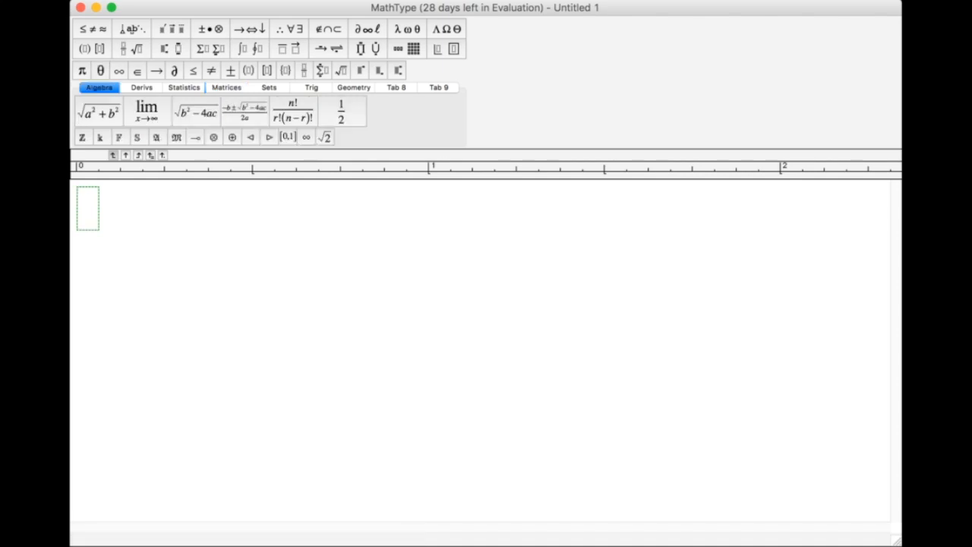
click(142, 87)
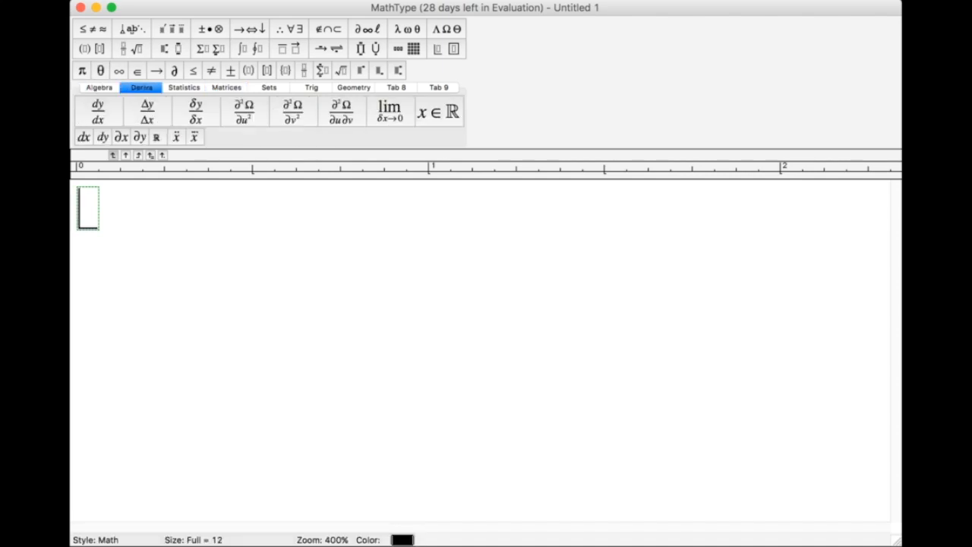
click(227, 87)
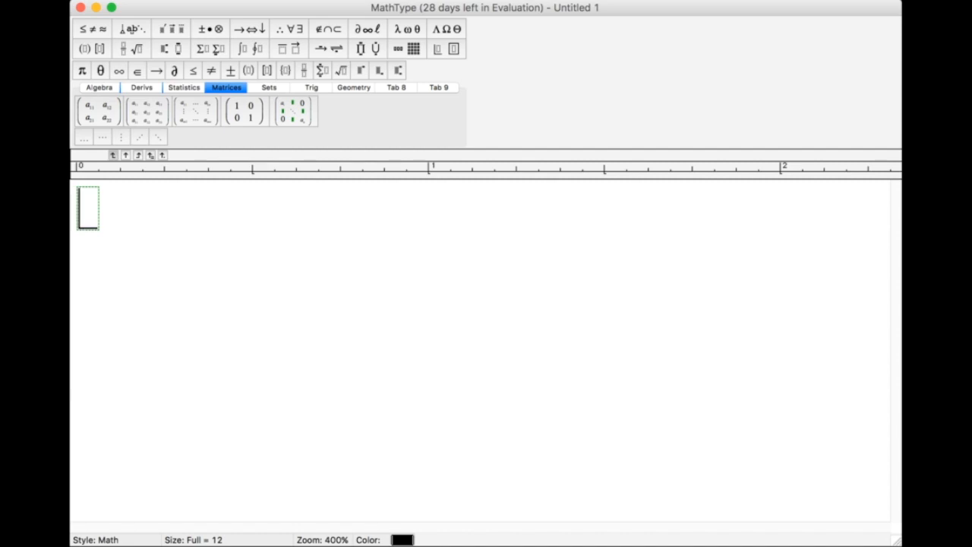
click(311, 86)
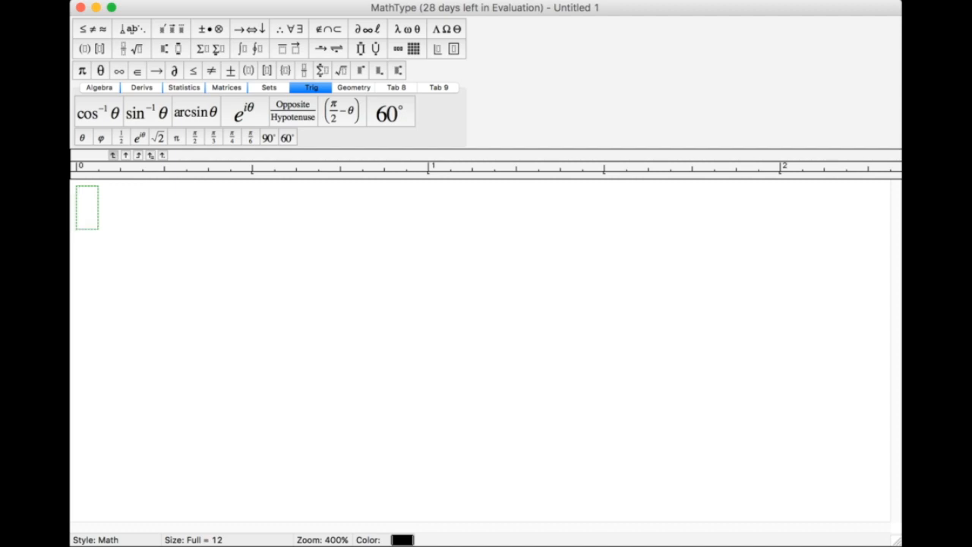
text(4)
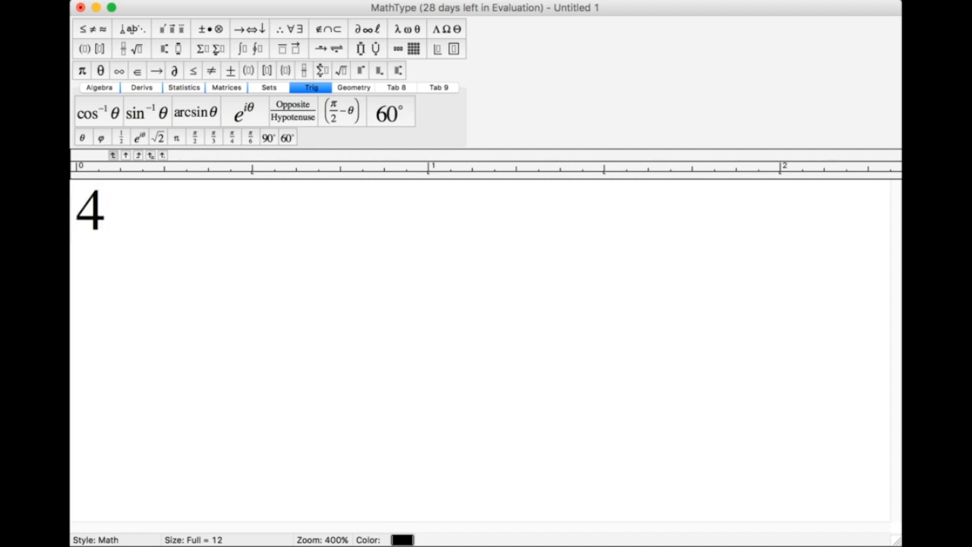
text(x)
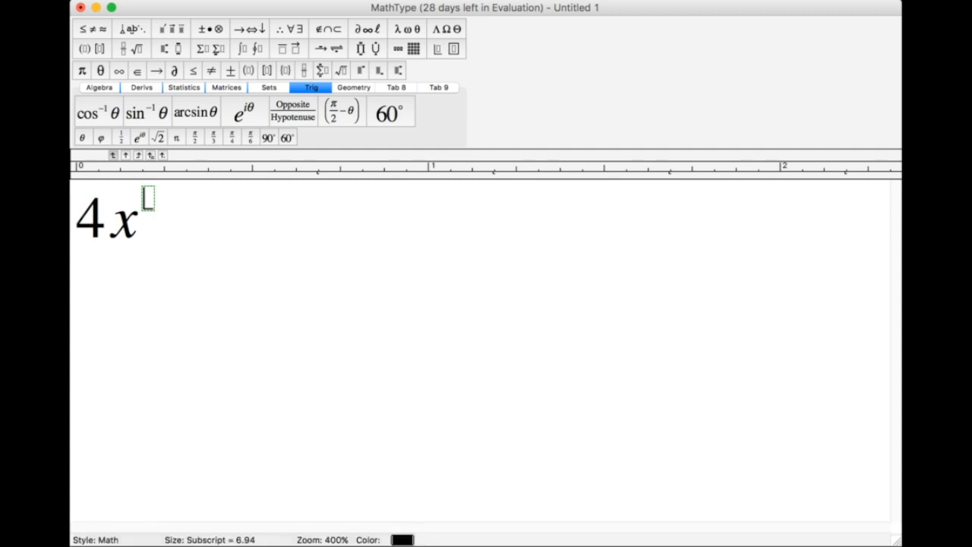
text(e)
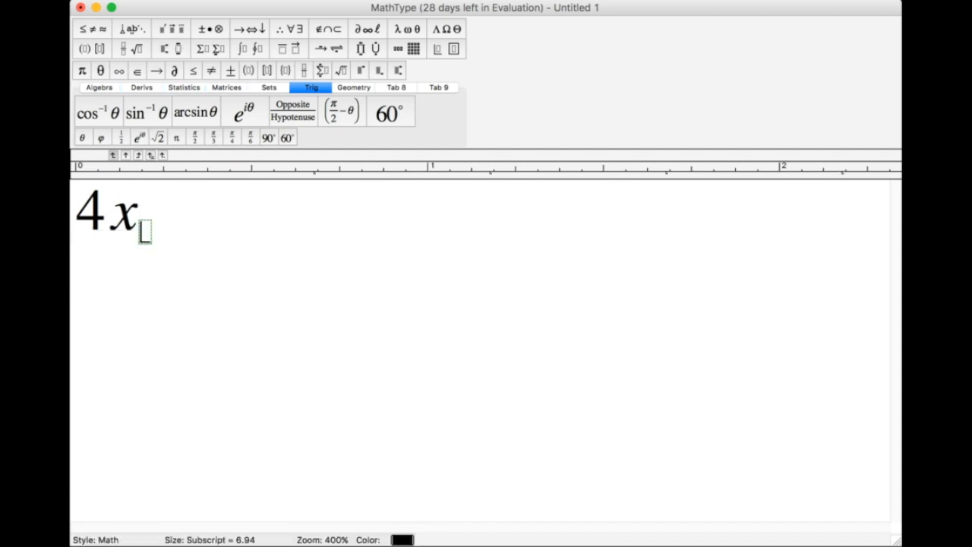
text(l)
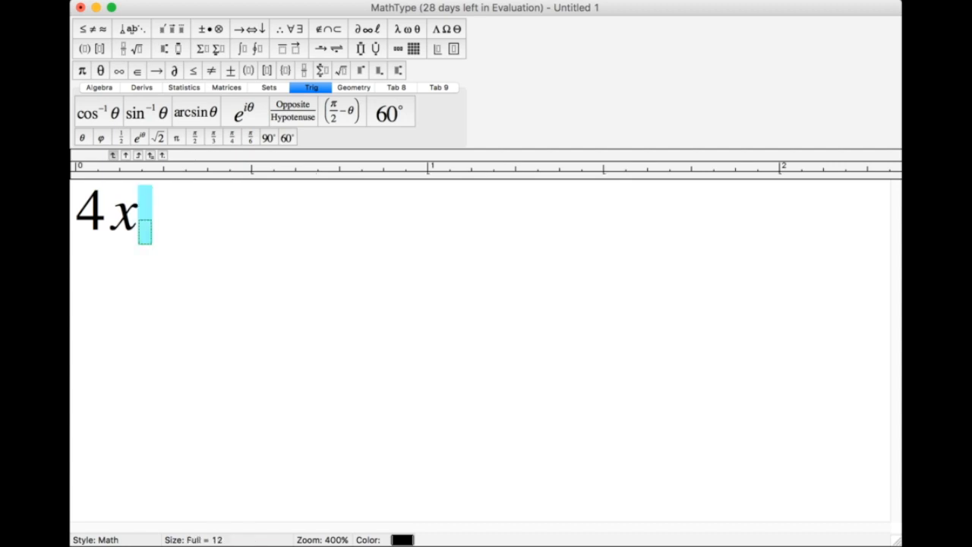
key(backspace)
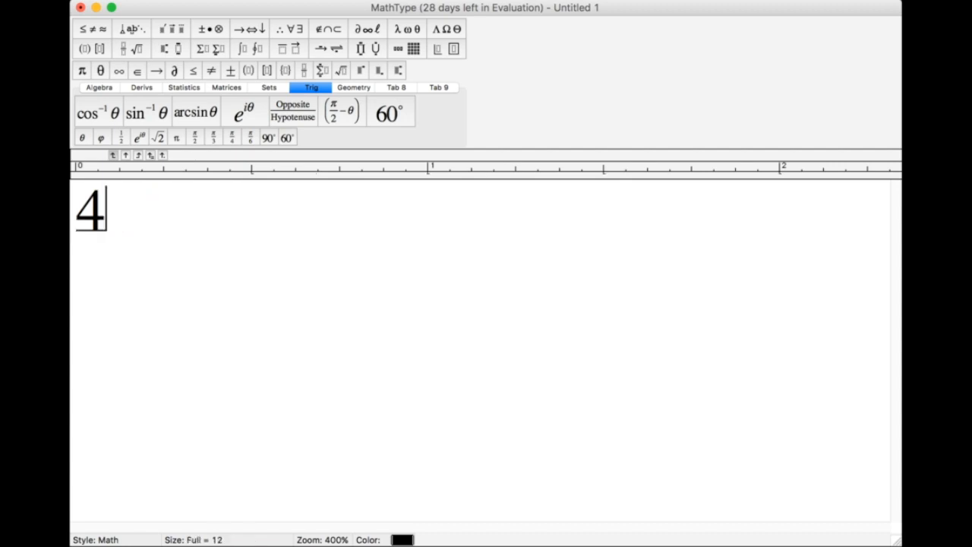
key(Backspace)
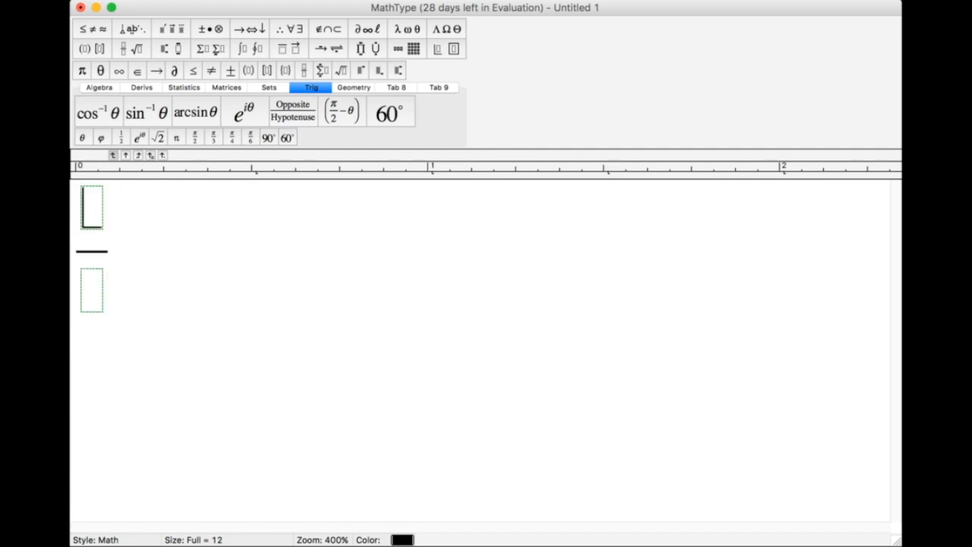
text(f)
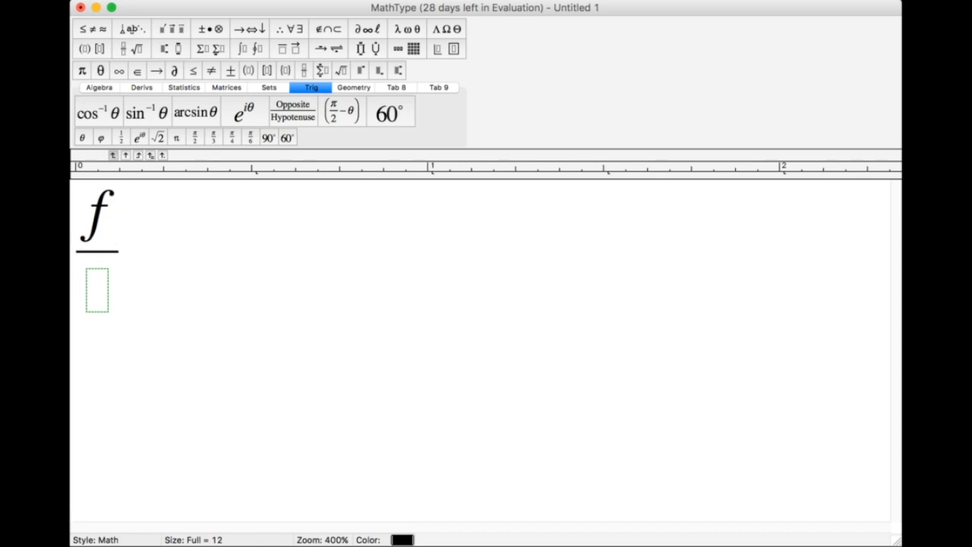
text(f)
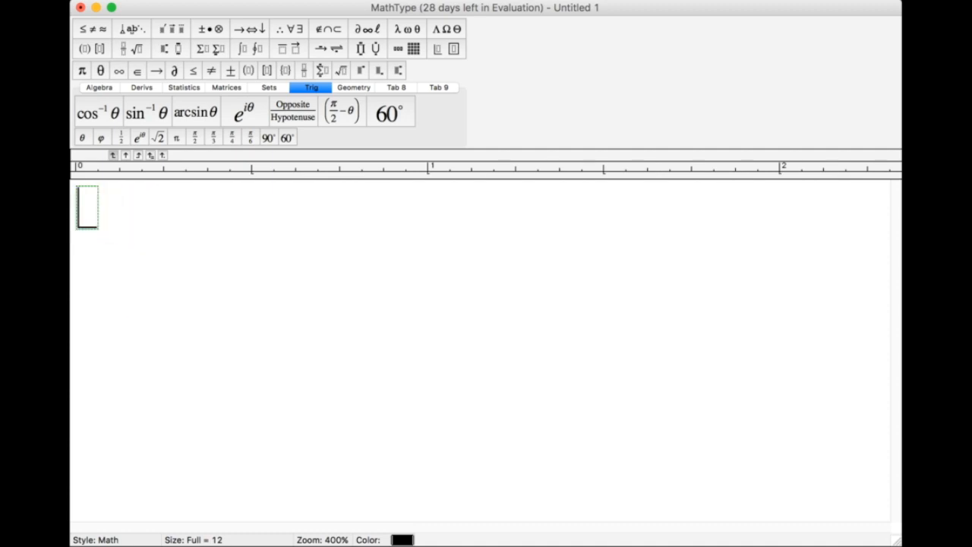
- Enter a fraction with √r in the numerator and 4 in the denominator
click(122, 48)
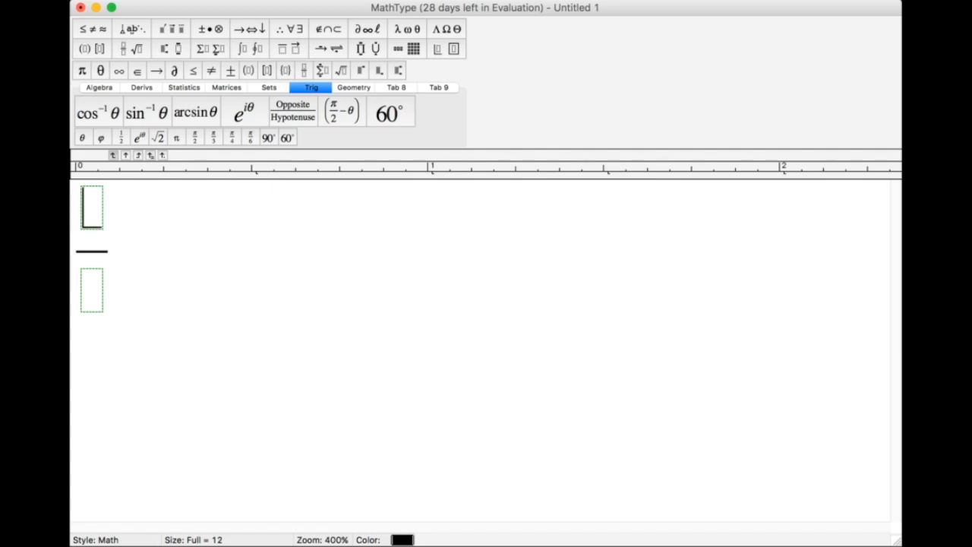
click(135, 48)
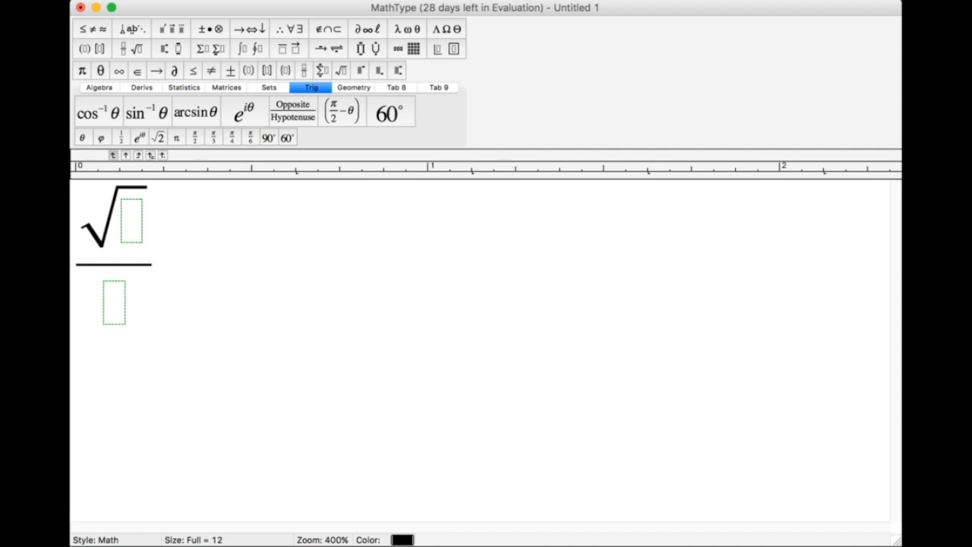
text(r)
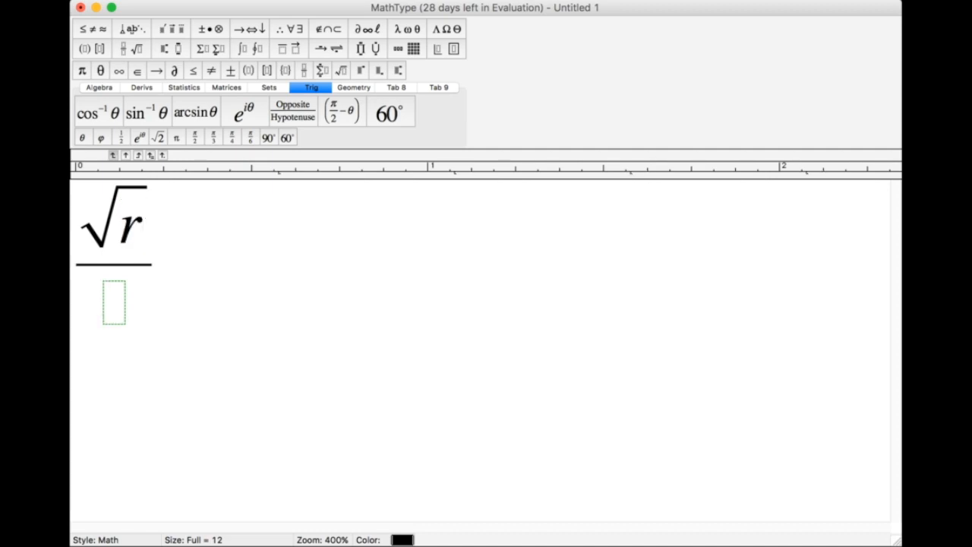
text(4)
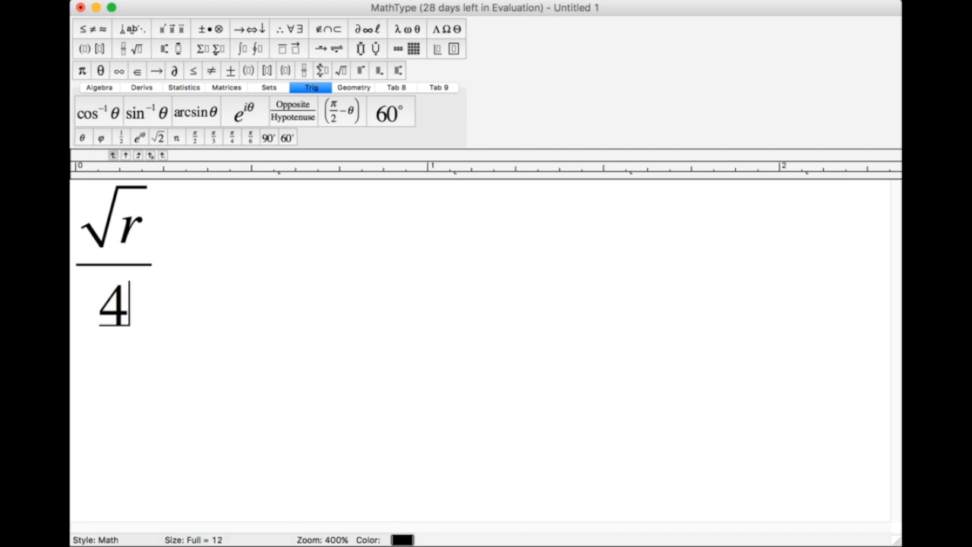
click(395, 87)
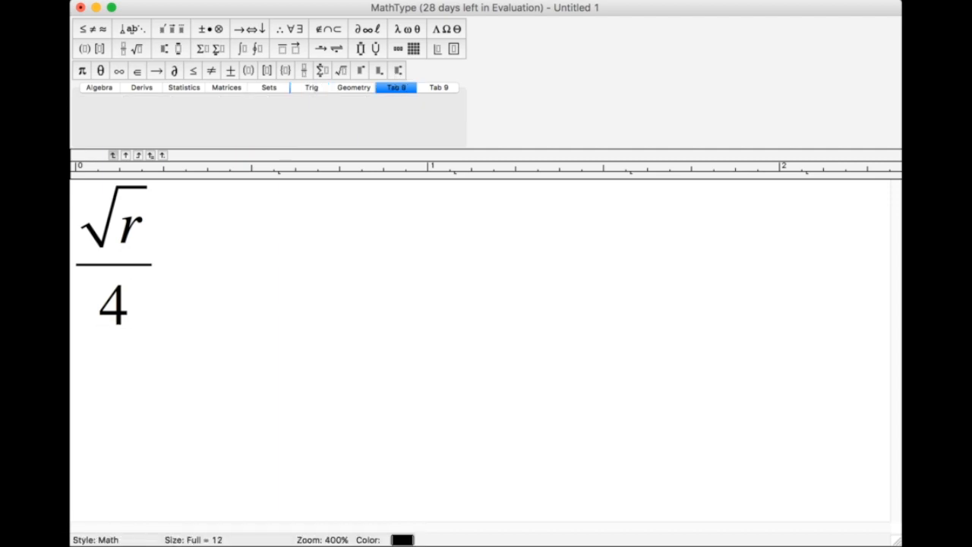
- Select the entire √r over 4 equation to drag into the Tab 8 palette
click(122, 222)
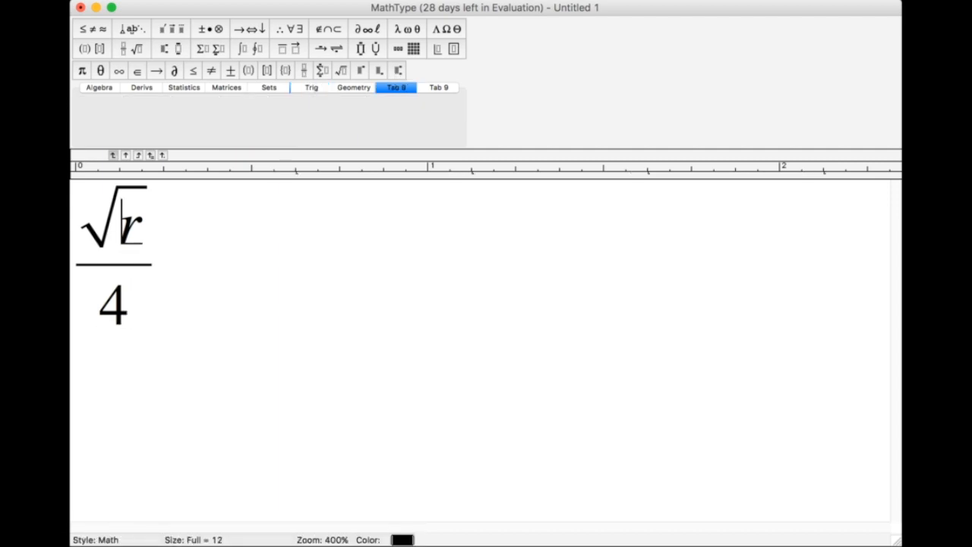
key(cmd+a)
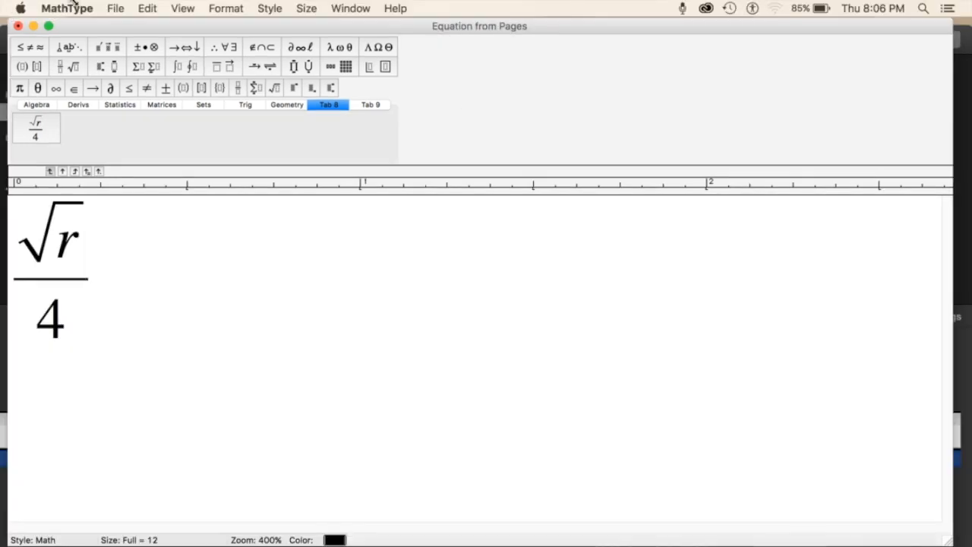
- Close MathType, return to Pages, and confirm saving the equation changes
click(115, 8)
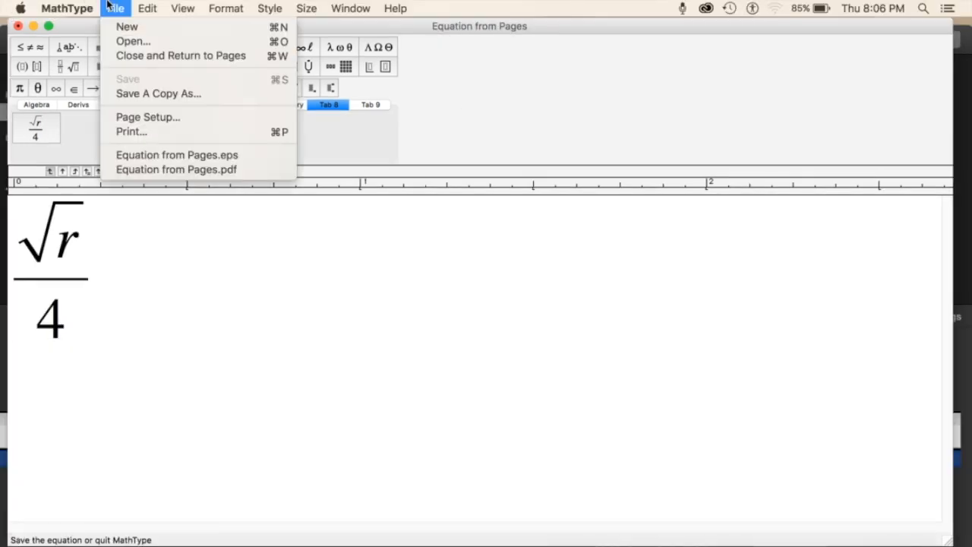
mouse_move(180, 55)
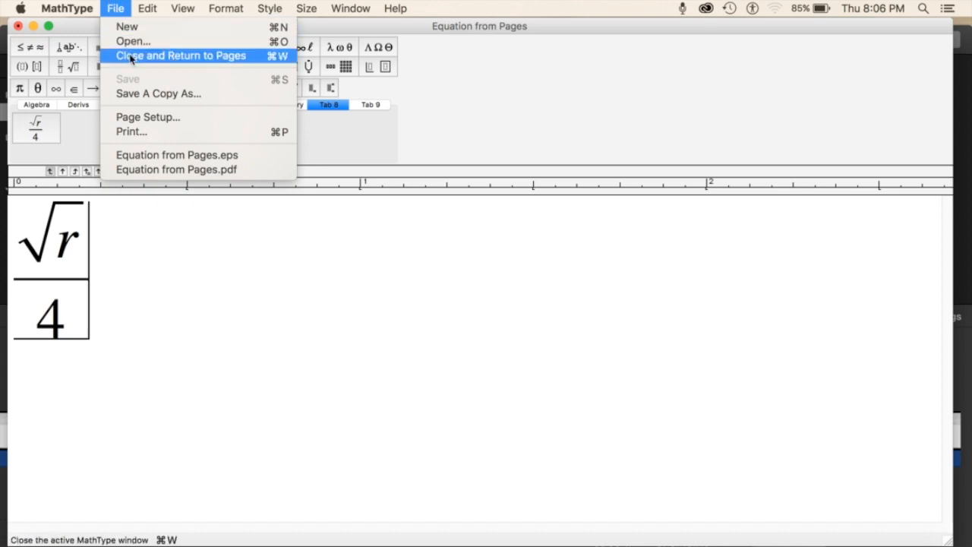
click(181, 56)
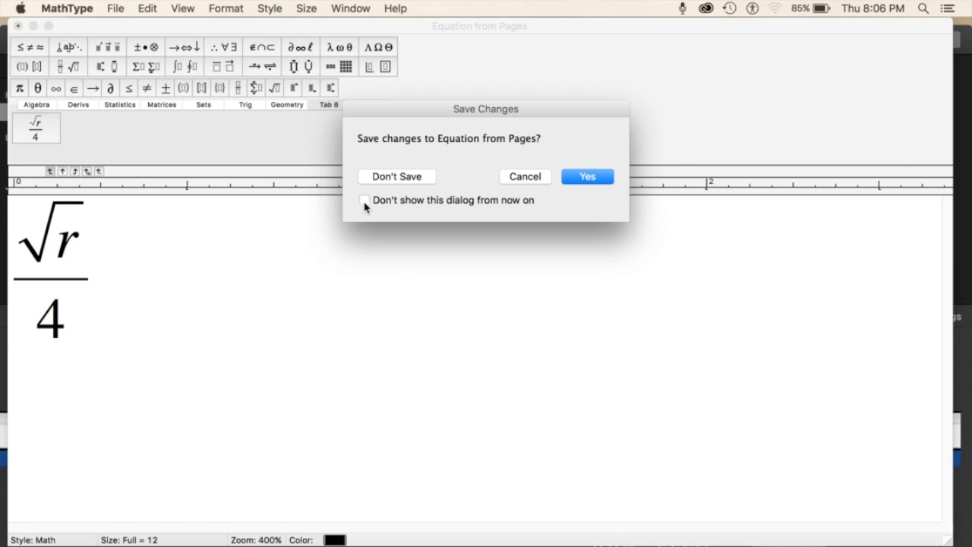
mouse_move(612, 191)
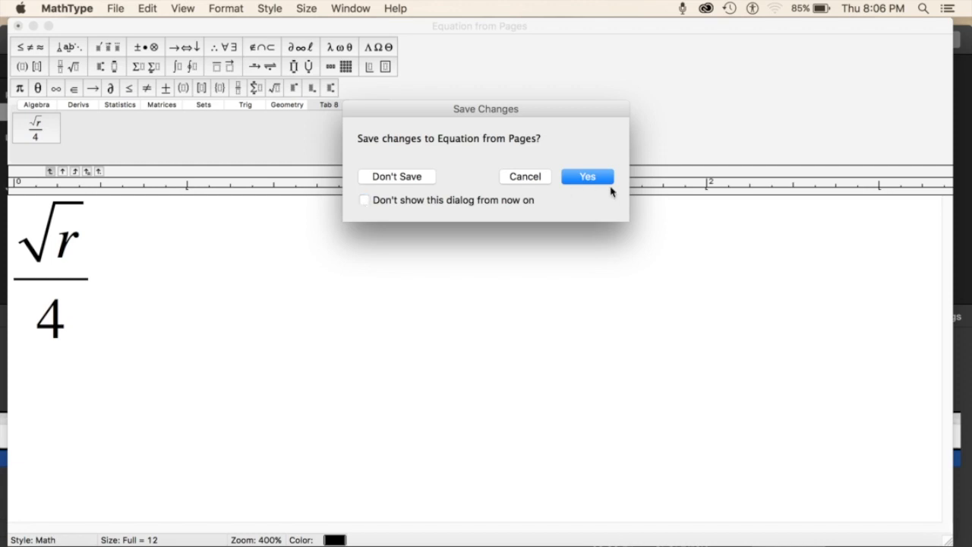
click(587, 177)
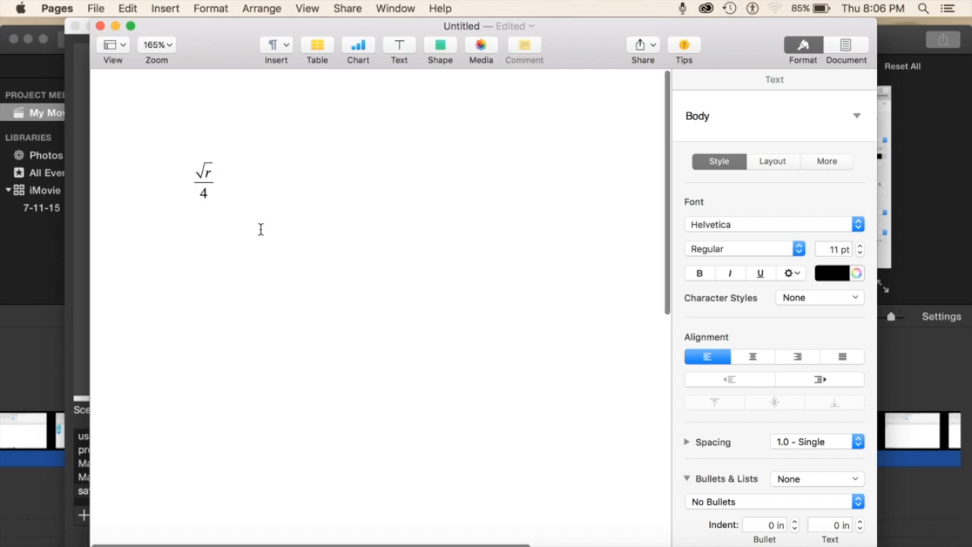
click(157, 44)
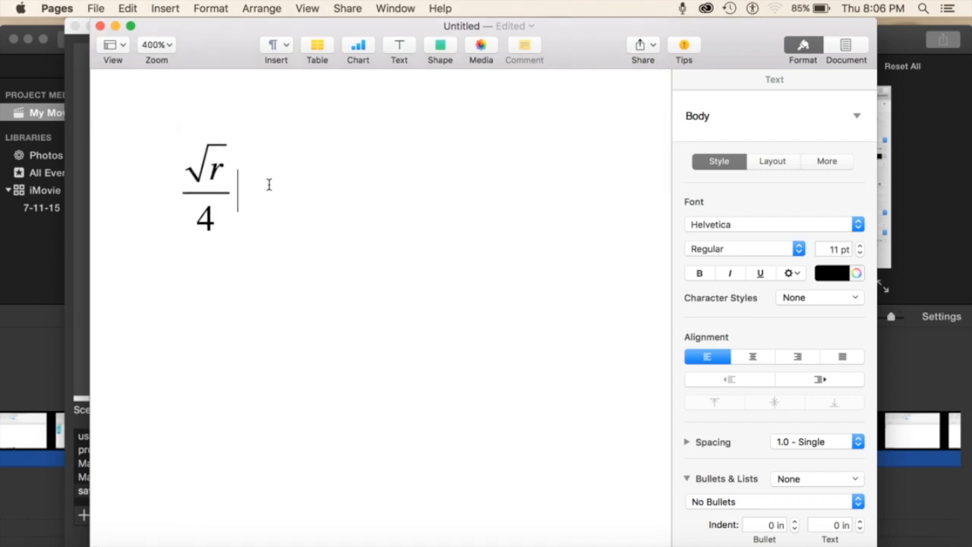
click(156, 44)
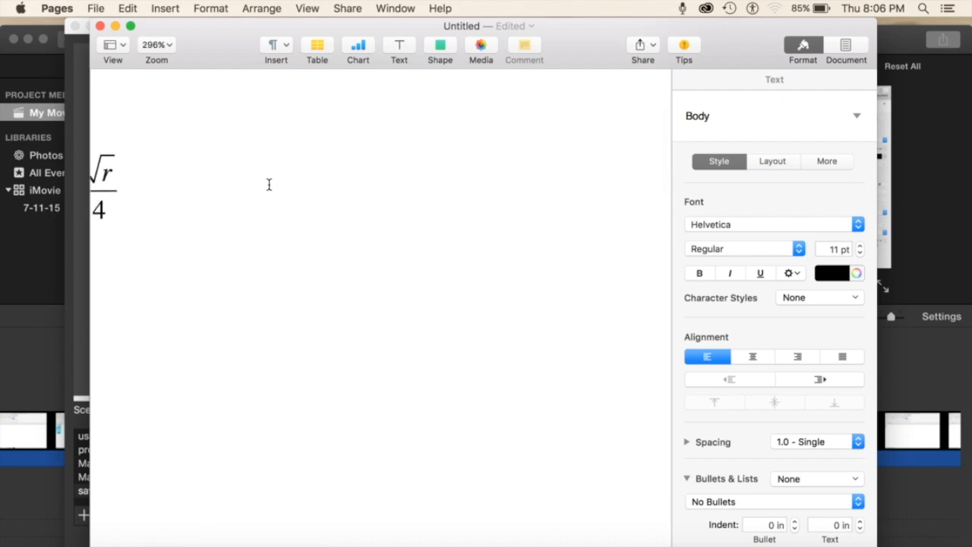
click(157, 44)
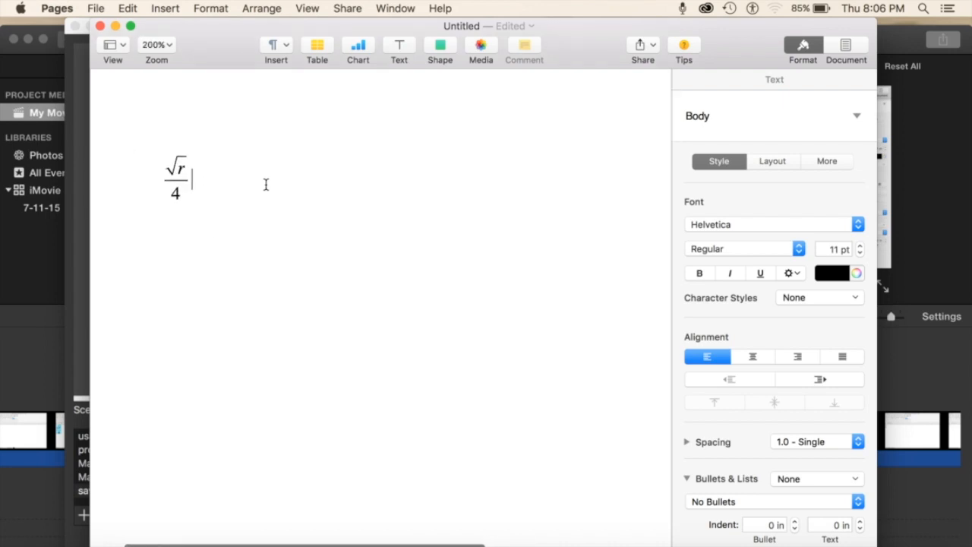
click(176, 177)
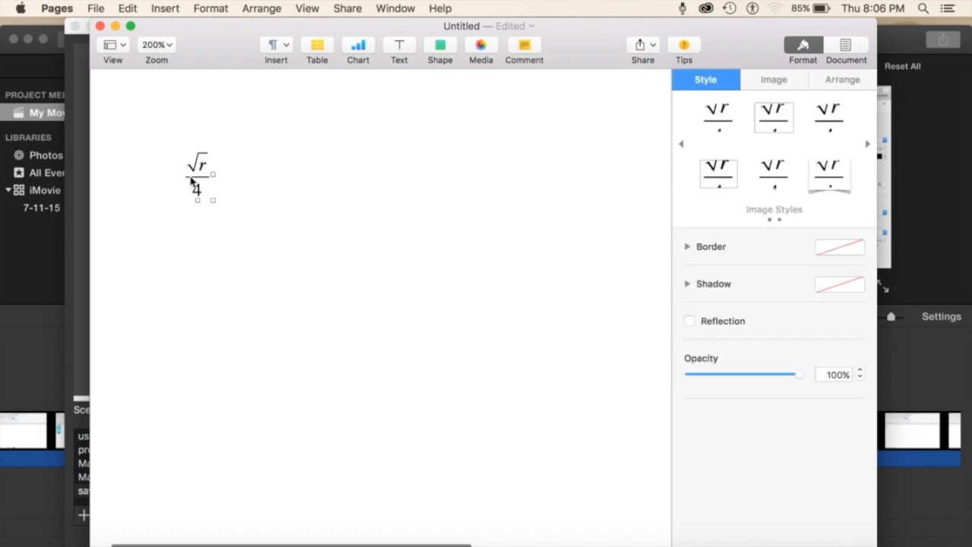